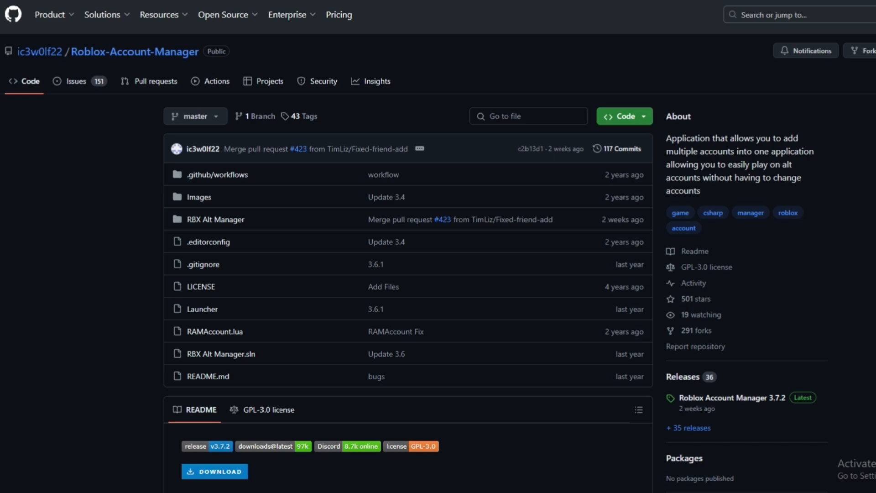
Step: Open the Roblox Account Manager Releases page and scroll down to the 3.7.2 assets
scroll(down, 3)
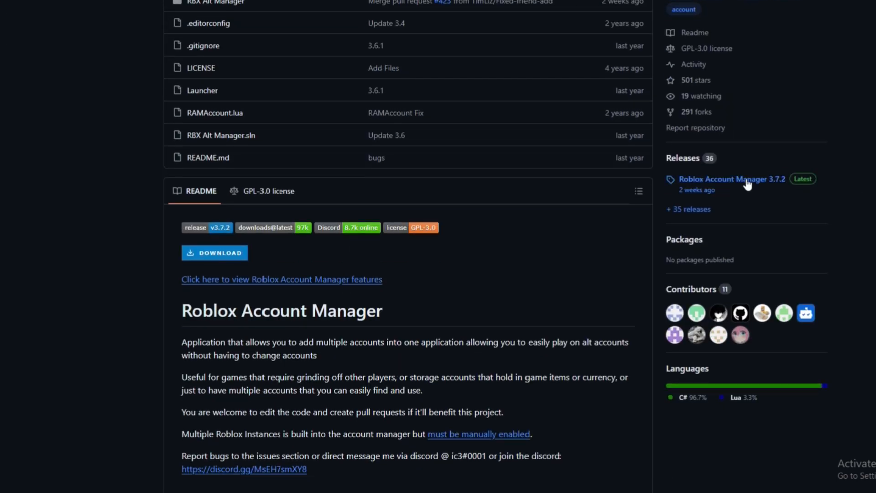
mouse_move(682, 158)
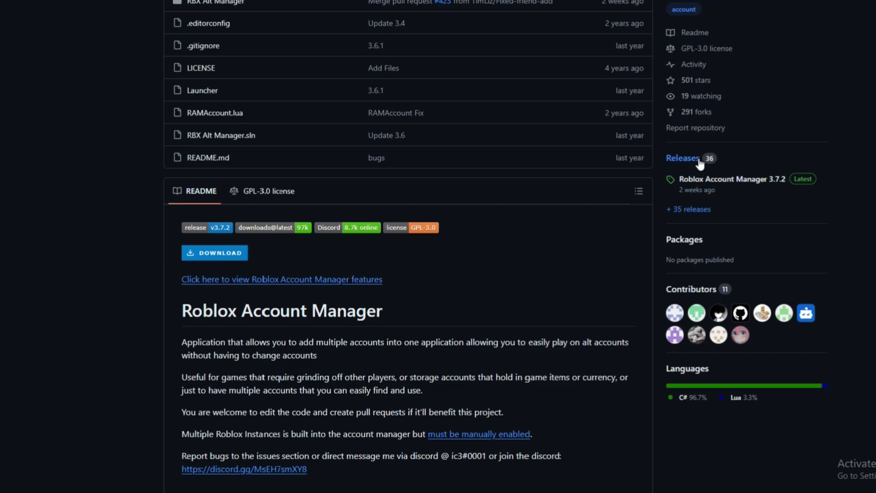
click(682, 157)
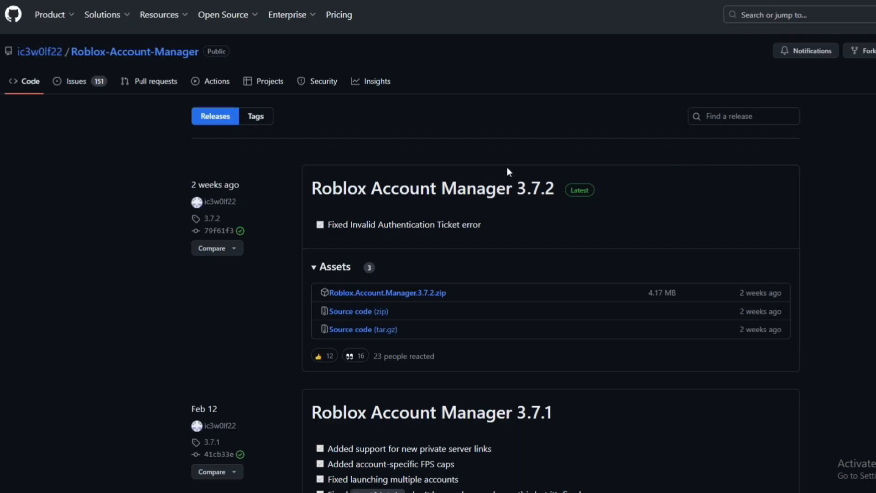
mouse_move(488, 252)
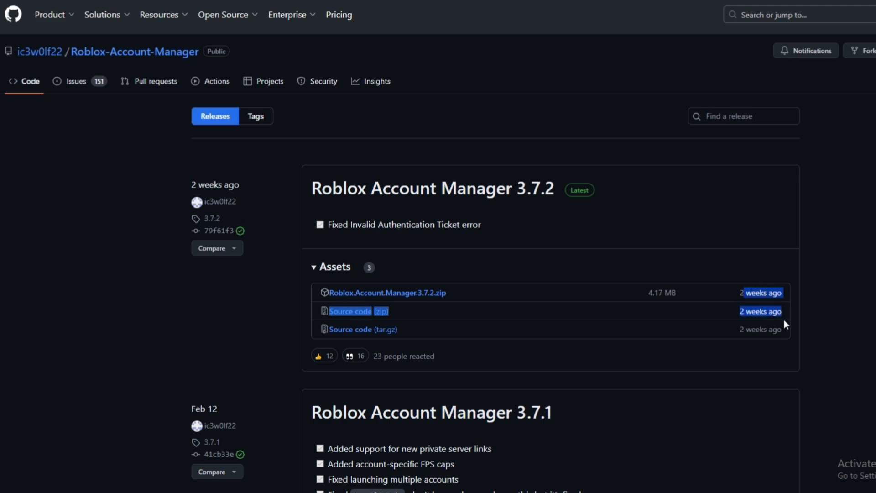
scroll(down, 3)
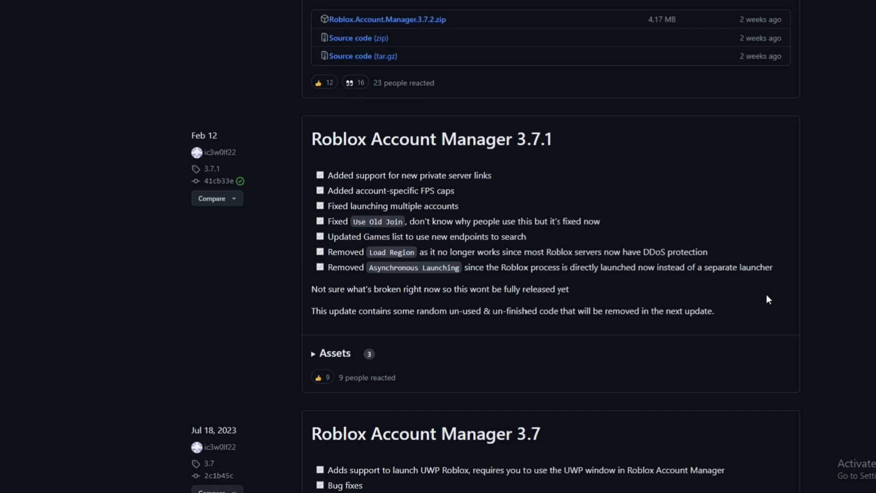
scroll(down, 3)
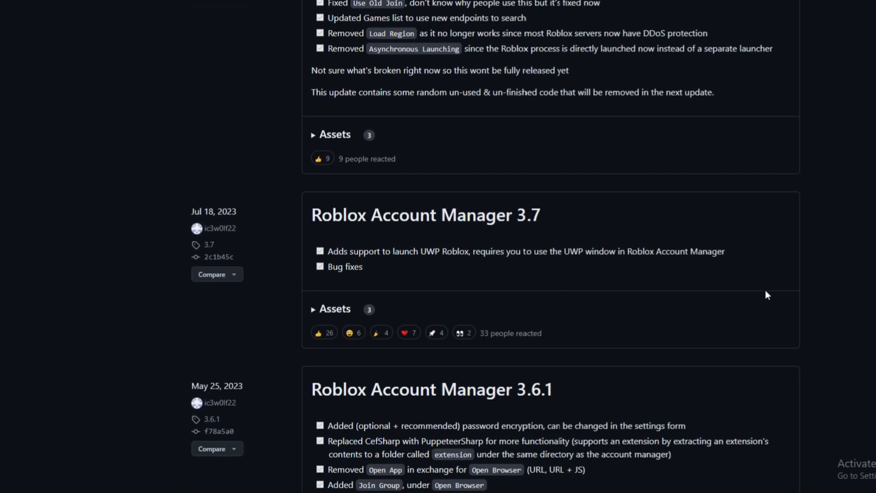
scroll(down, 3)
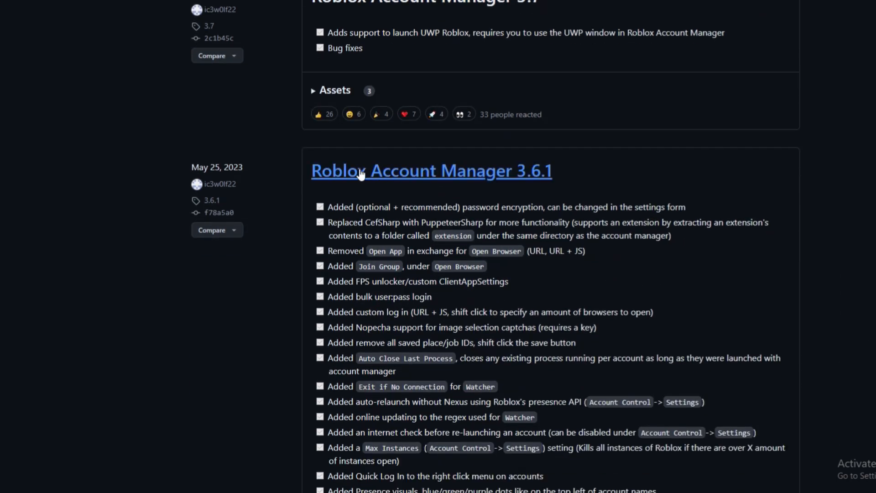
mouse_move(315, 178)
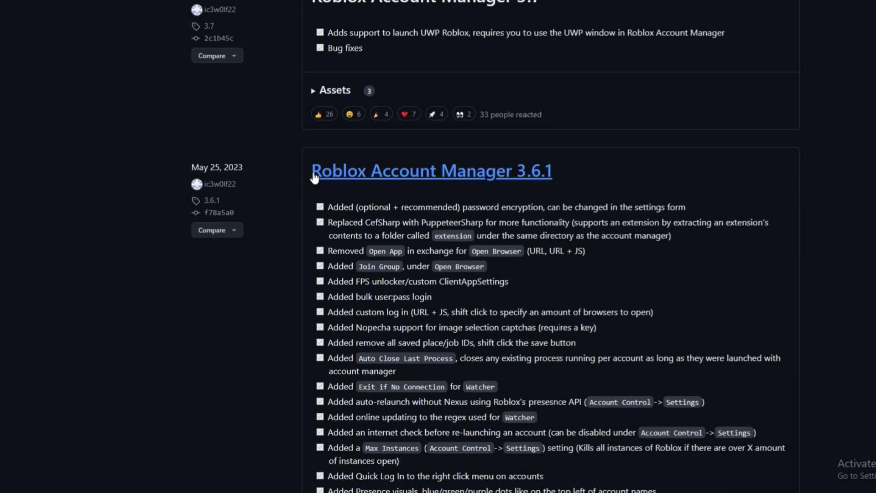
scroll(up, 3)
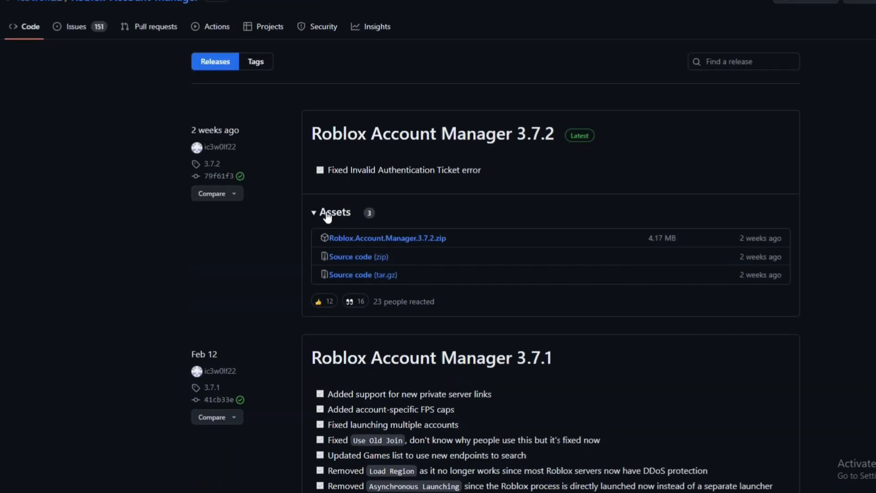
scroll(down, 3)
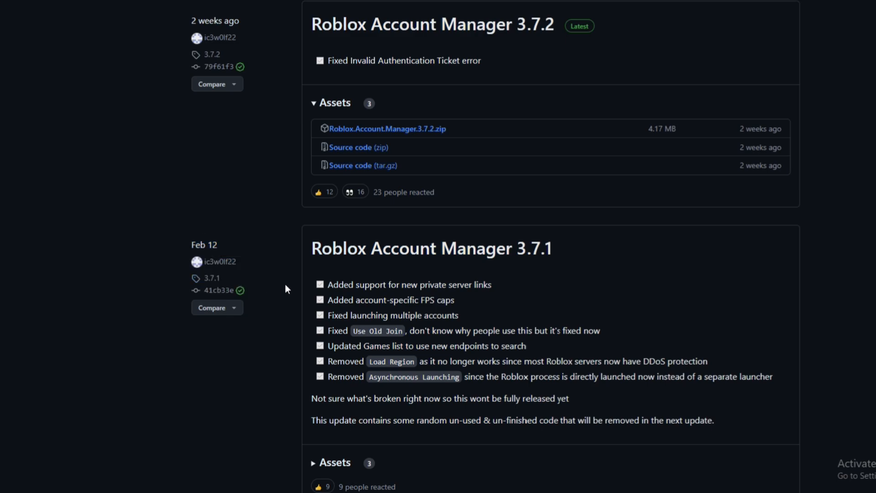
scroll(up, 3)
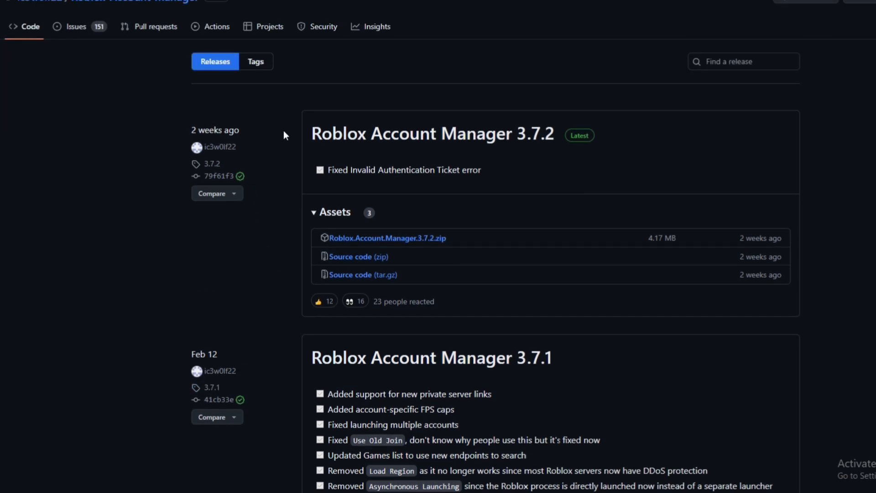
scroll(down, 3)
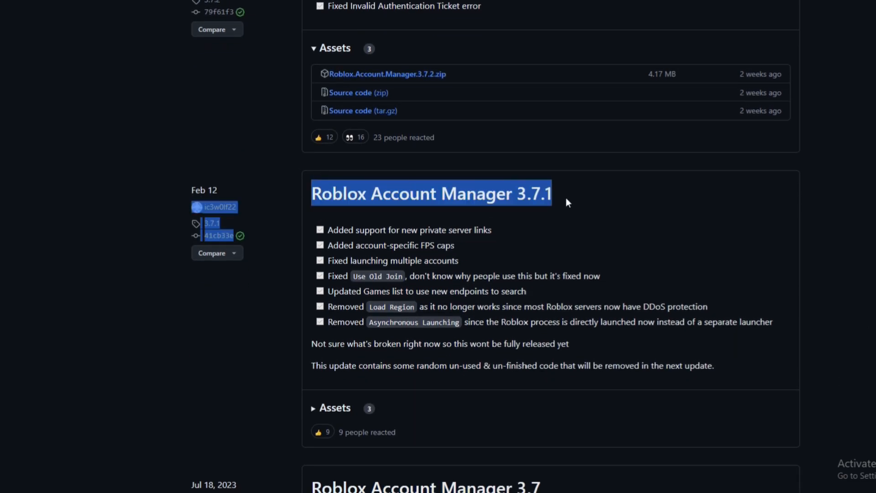
scroll(up, 3)
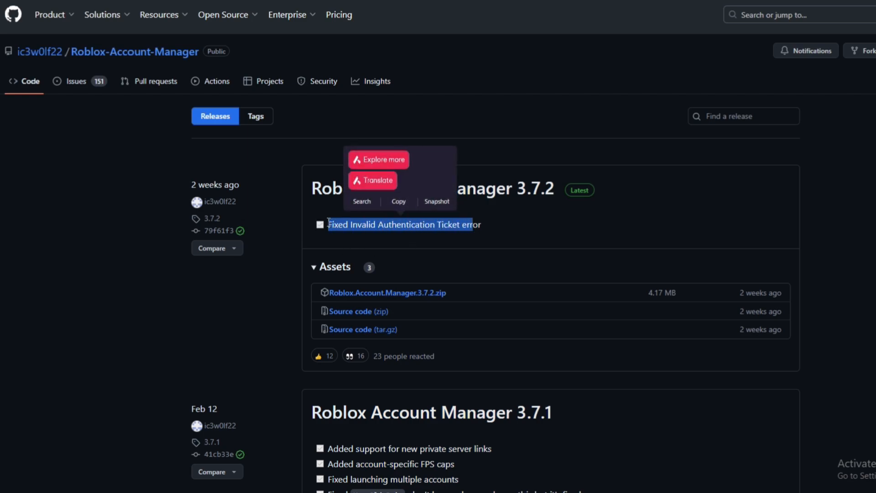
scroll(down, 3)
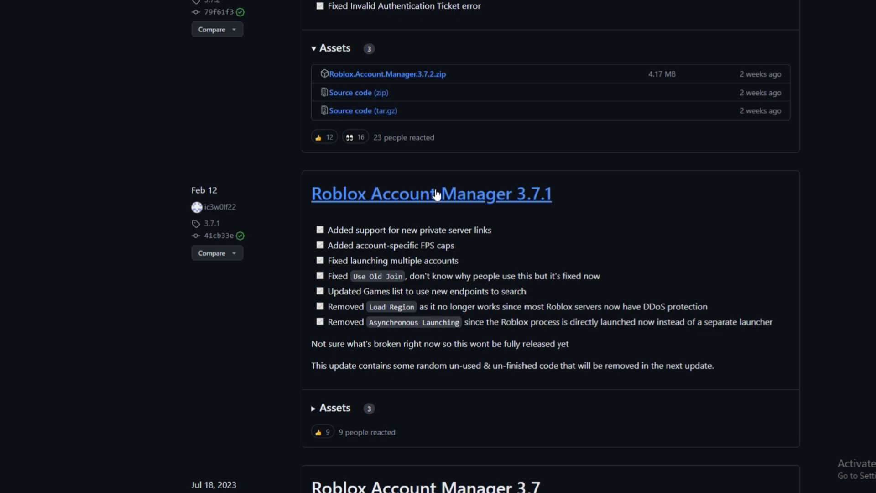
mouse_move(457, 199)
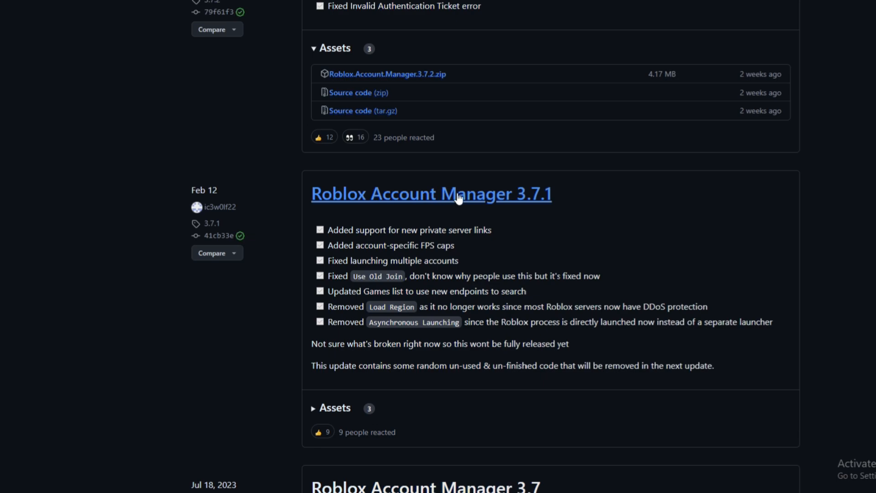
mouse_move(455, 198)
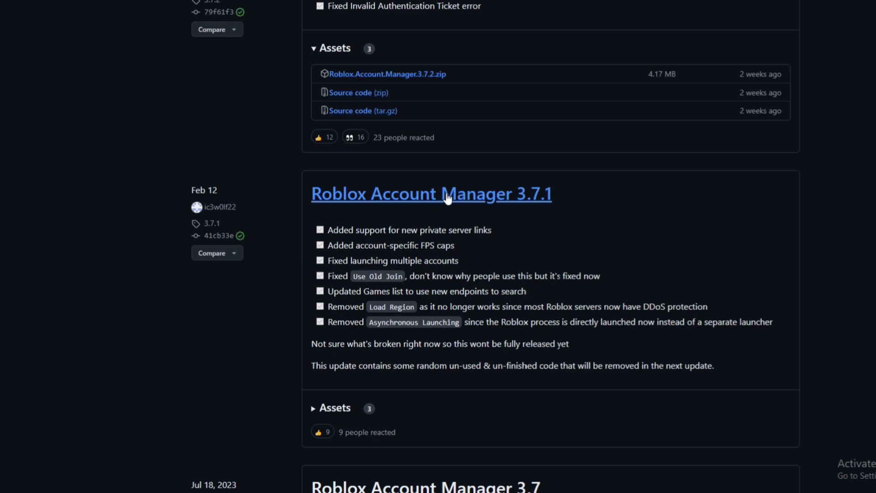
scroll(down, 3)
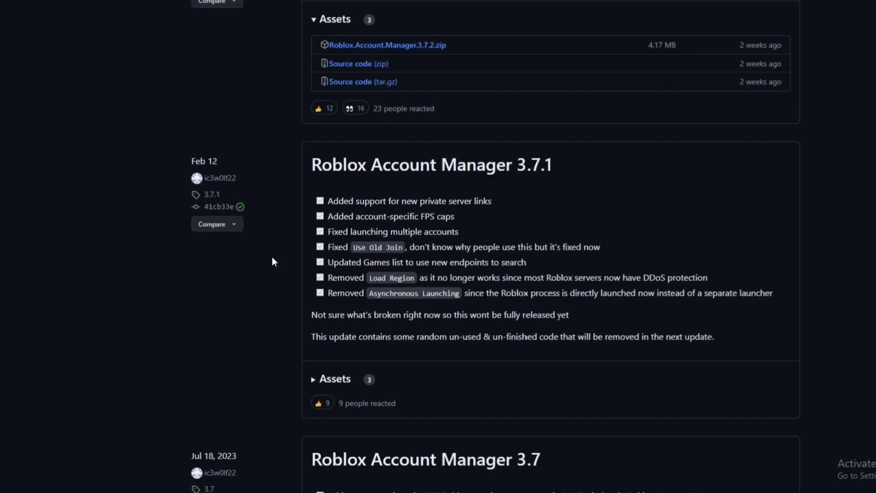
scroll(down, 3)
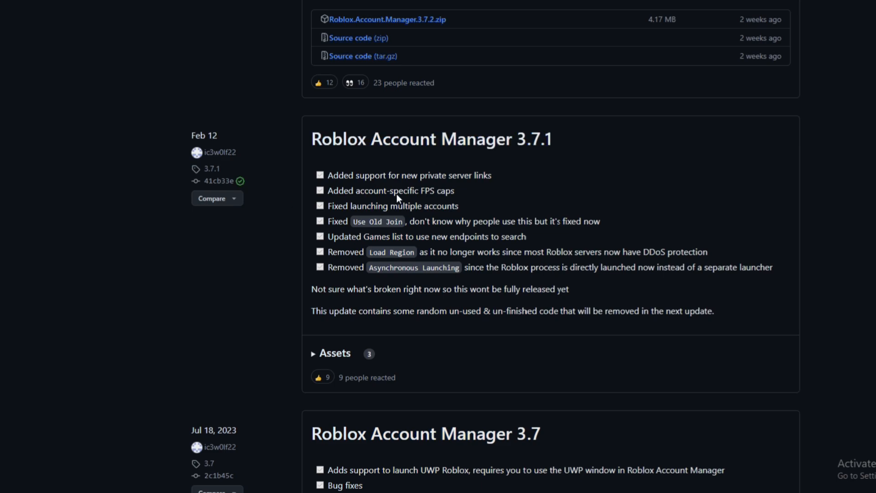
mouse_move(245, 165)
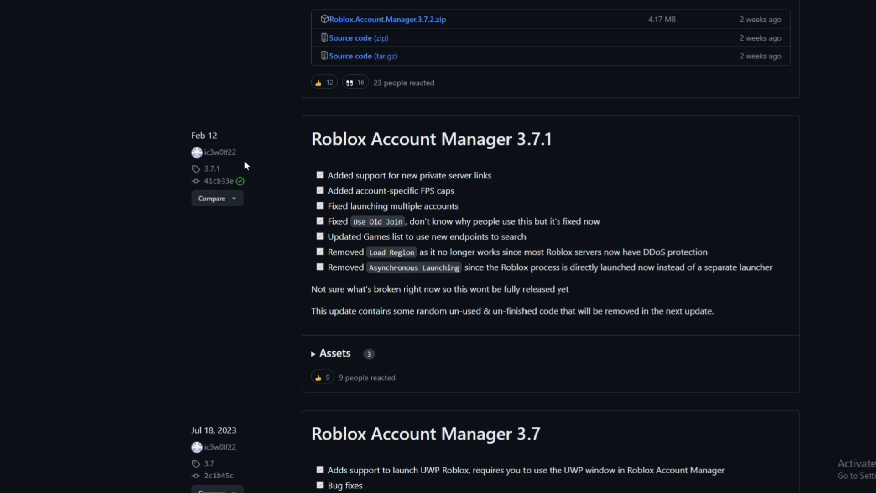
mouse_move(244, 172)
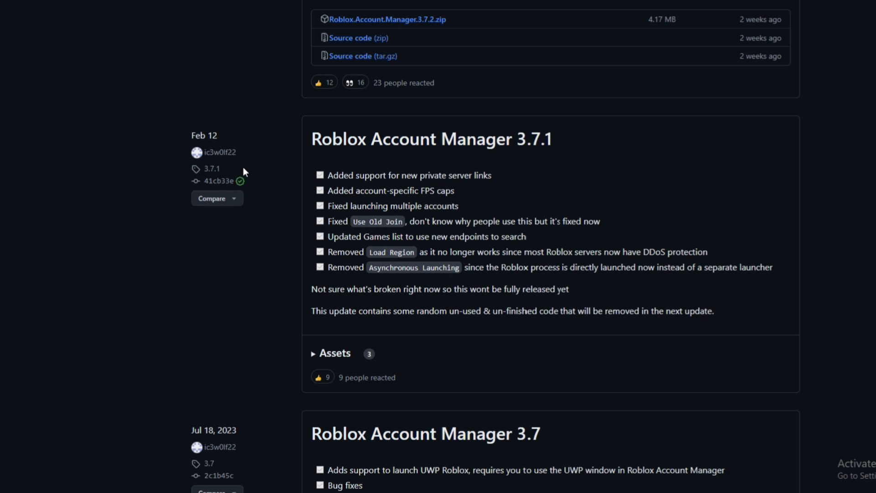